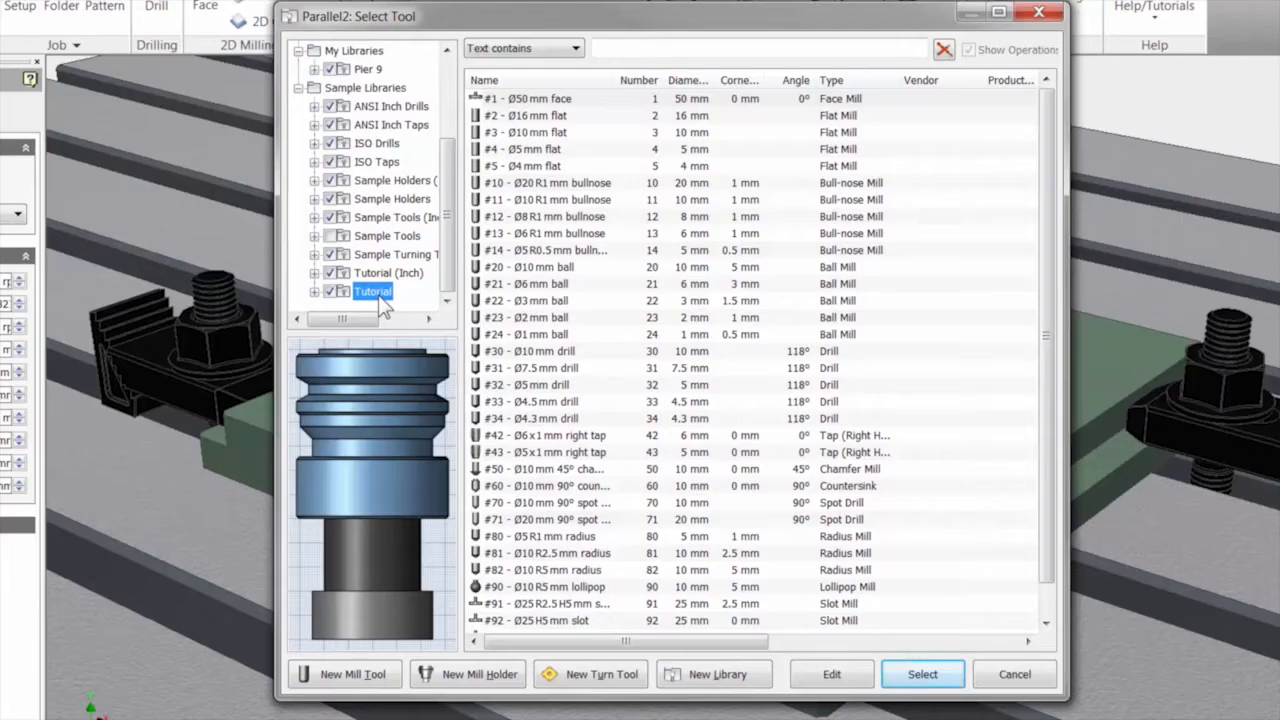
Assign the Ø10 mm ball mill (#20) from the sample library as the Parallel toolpath's tool
click(540, 268)
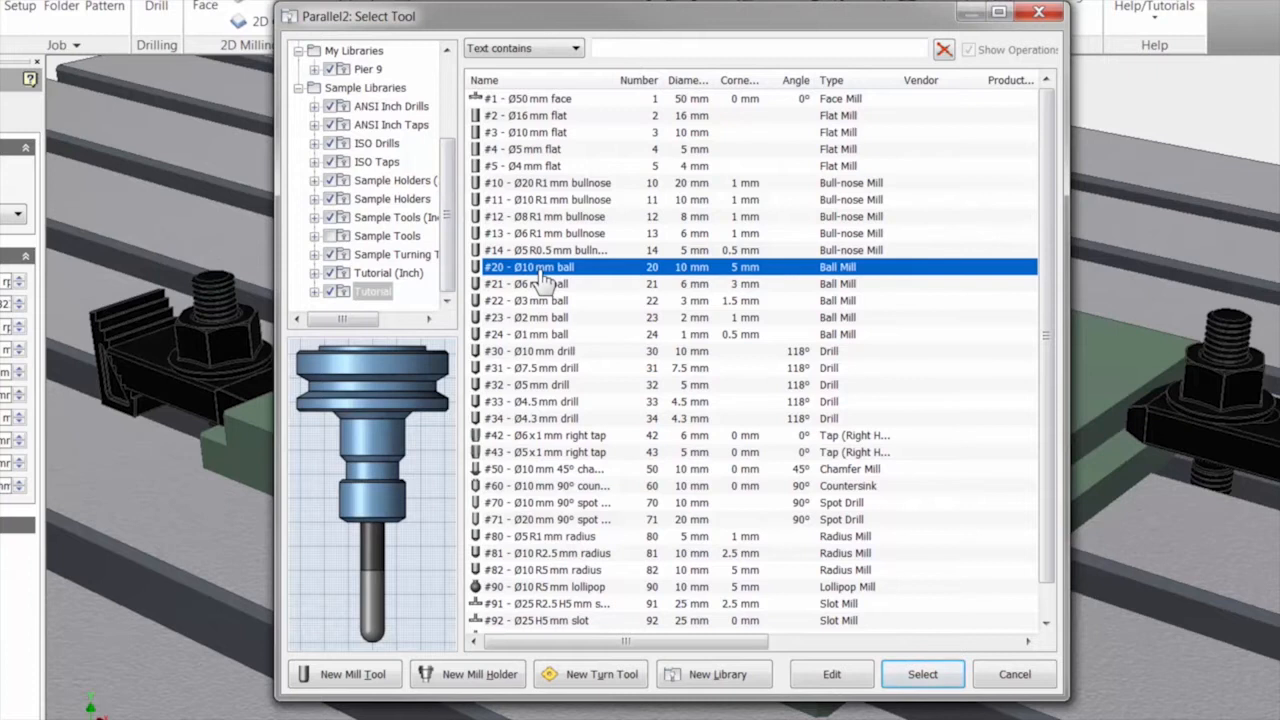
click(920, 672)
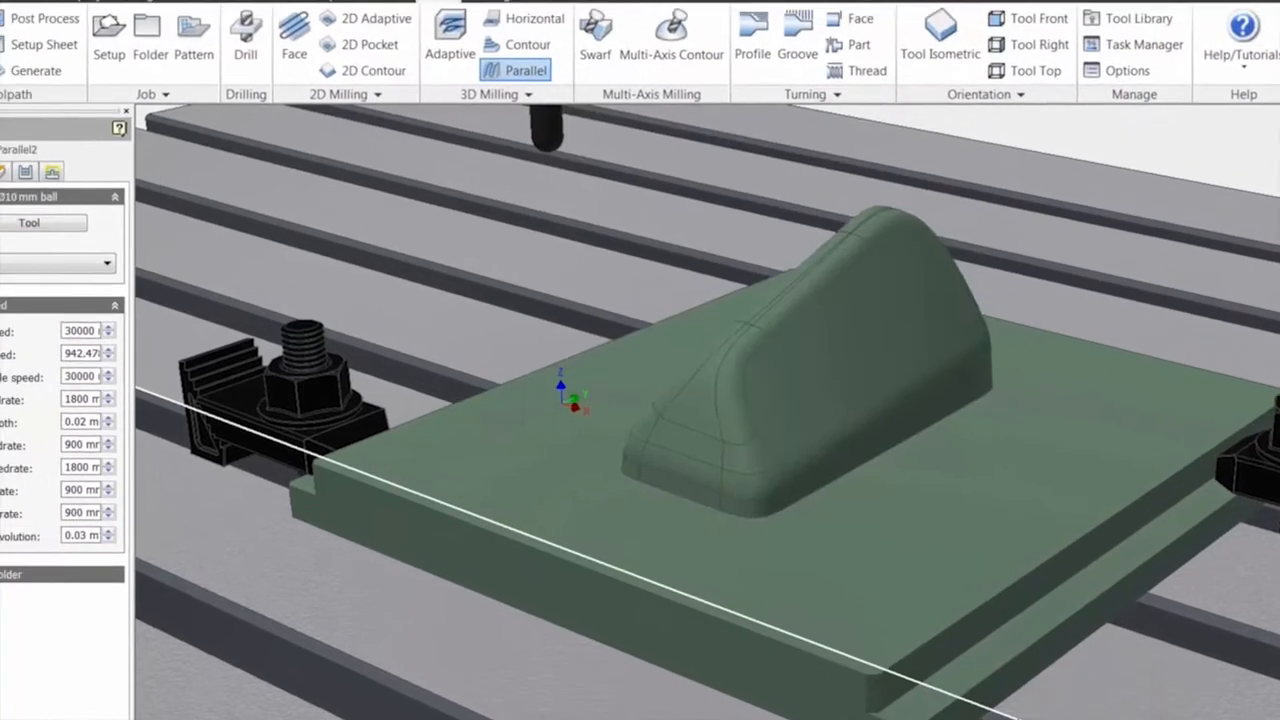
Set the Parallel toolpath's Bottom Height to Selection, referencing the base plate's top face
click(100, 414)
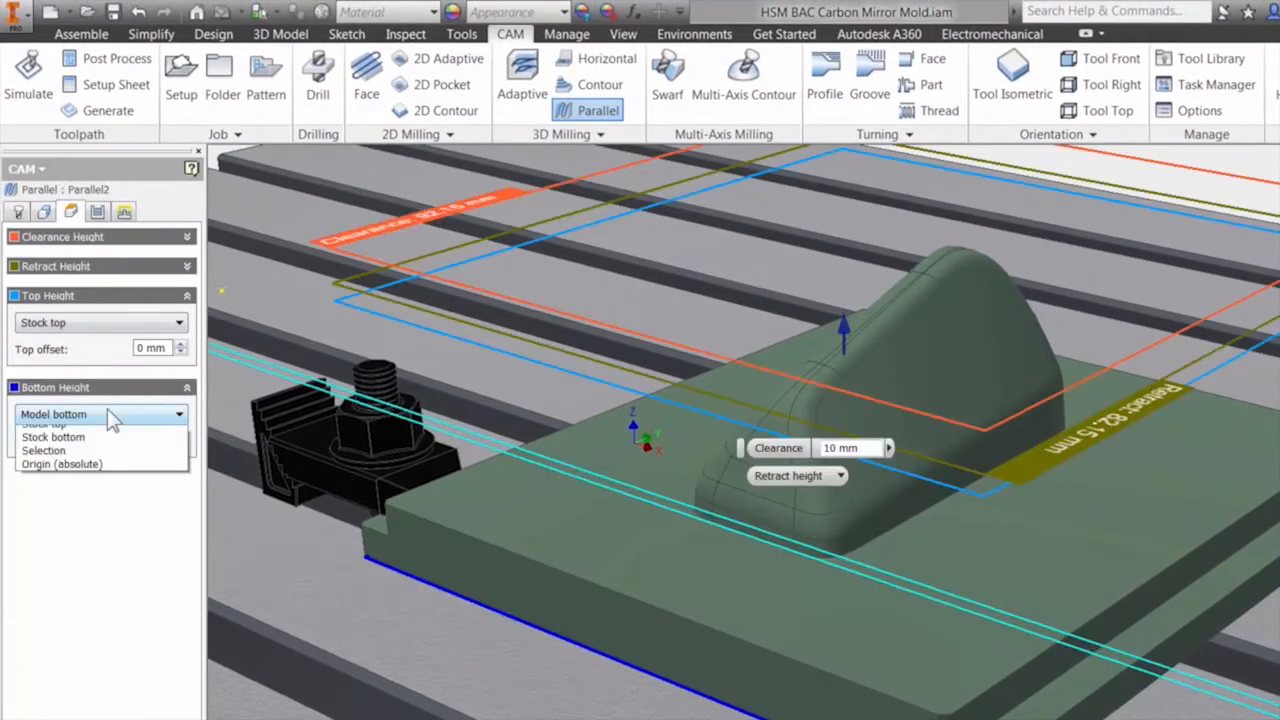
click(52, 414)
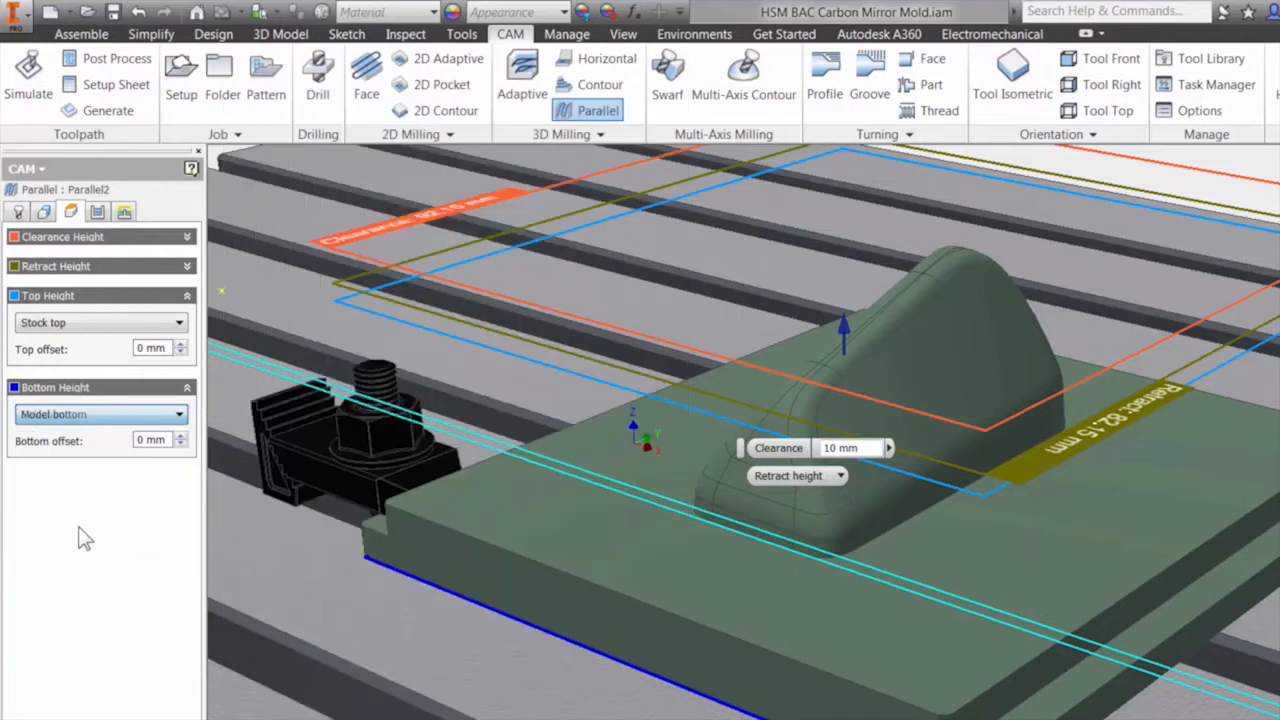
click(100, 414)
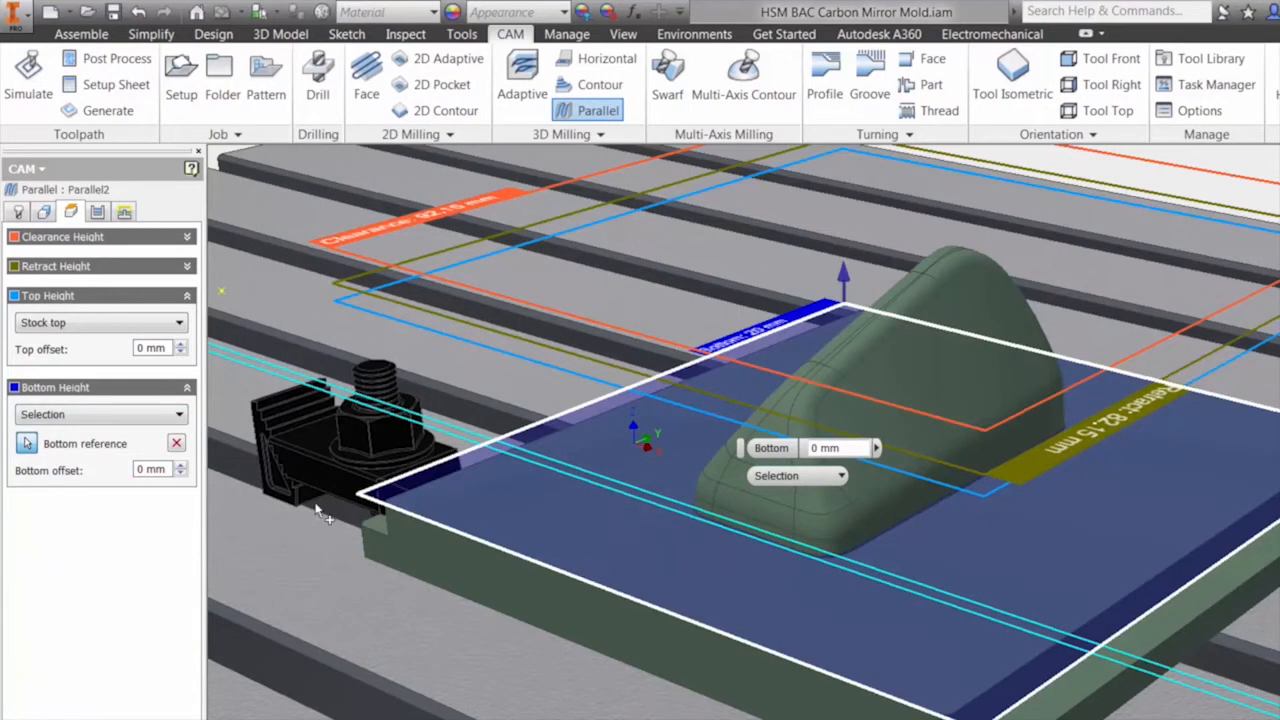